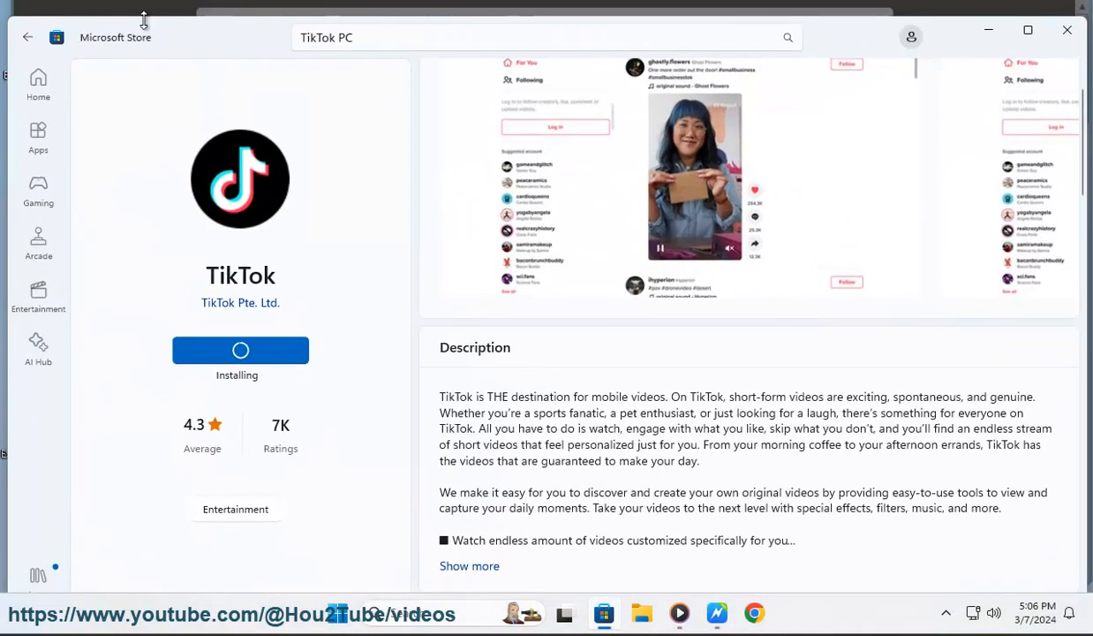
pyautogui.moveTo(560, 293)
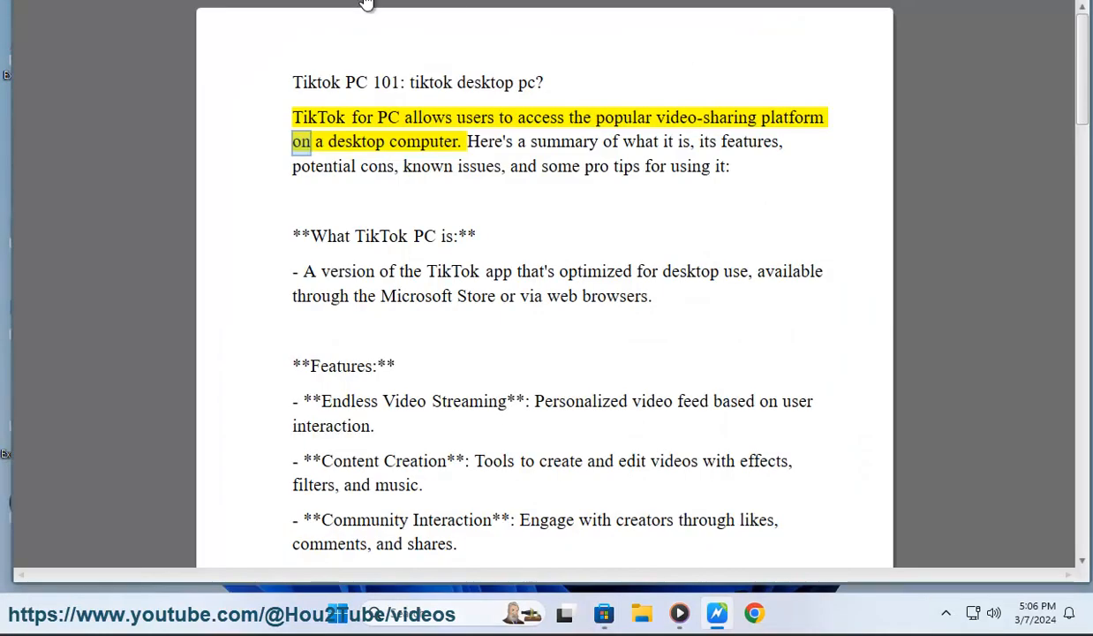
# Step: Enlarge a TikTok screenshot, advance to Screenshot 5, then close the viewer back to the app page
pyautogui.doubleClick(420, 142)
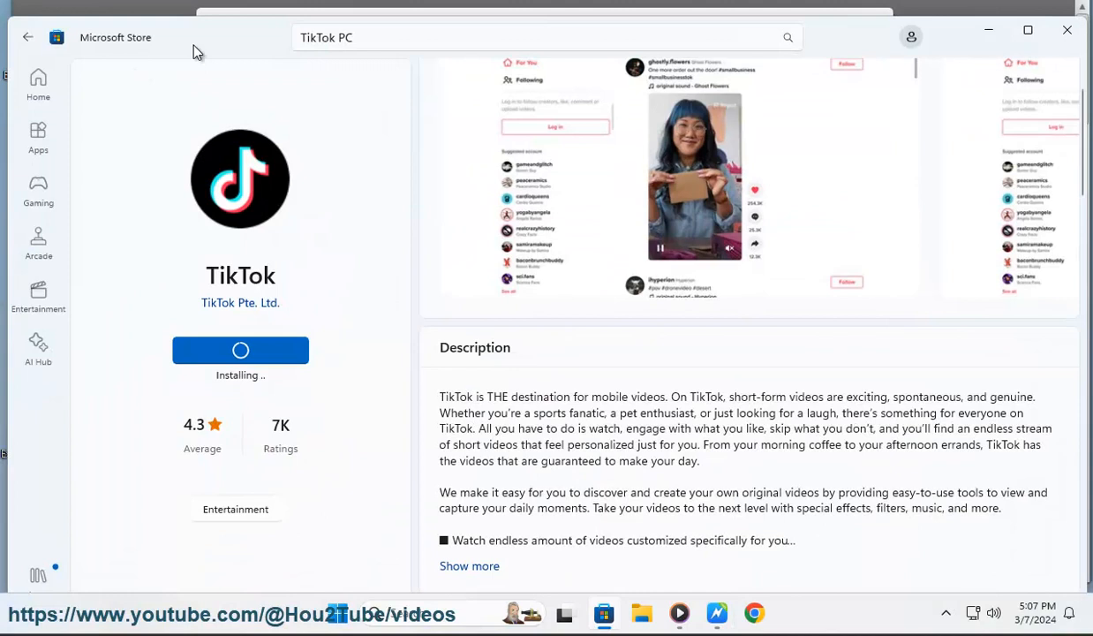
pyautogui.moveTo(579, 437)
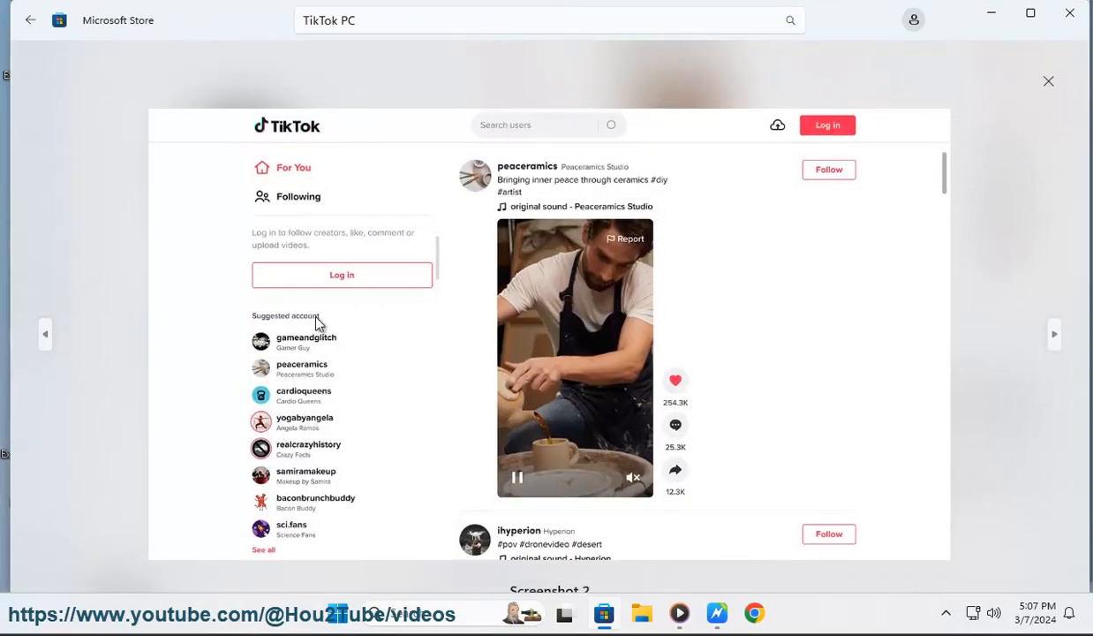
pyautogui.moveTo(902, 205)
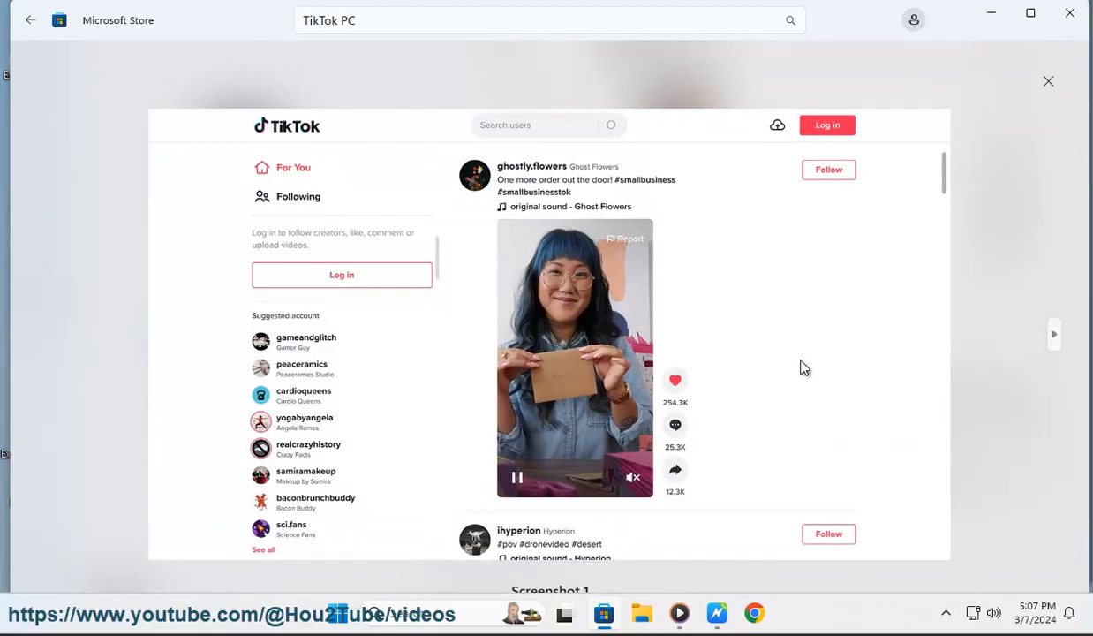
pyautogui.moveTo(1045, 351)
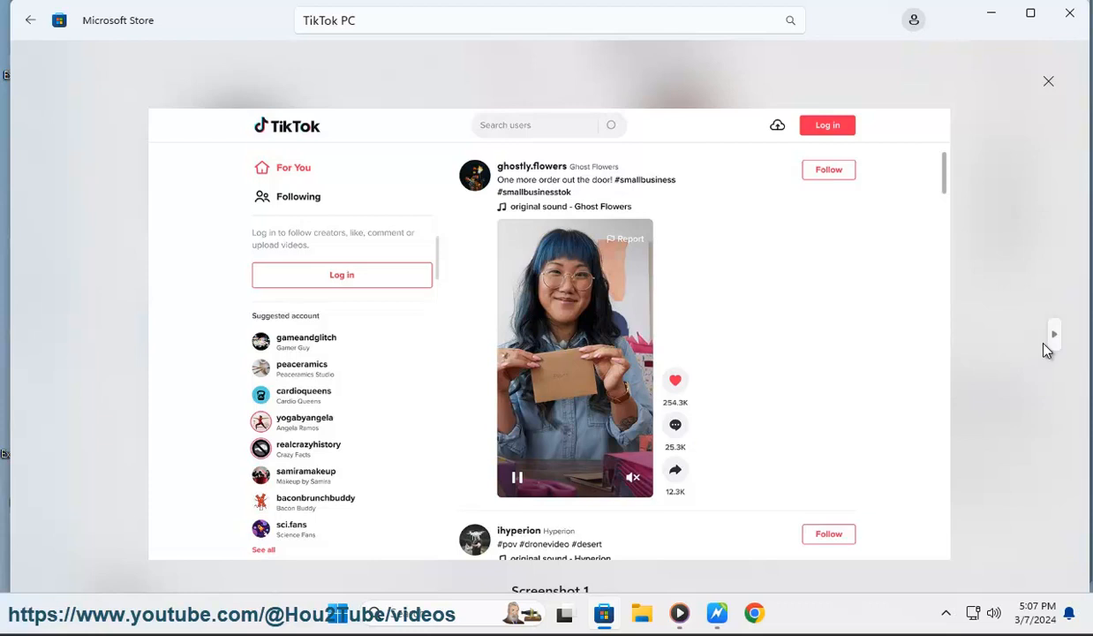
pyautogui.click(1054, 334)
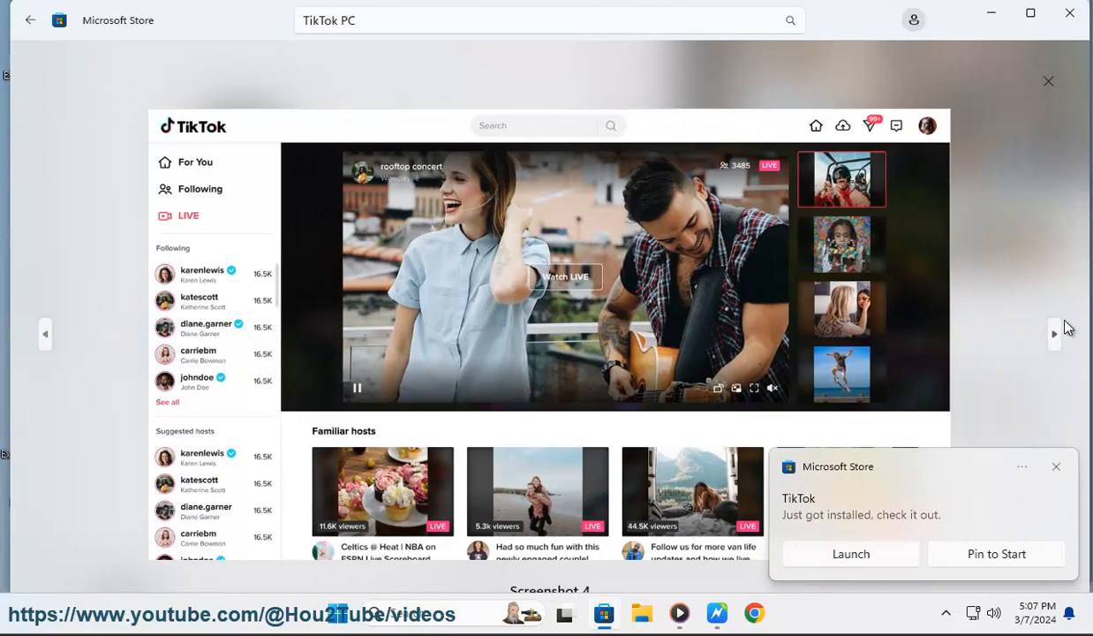
pyautogui.click(1054, 334)
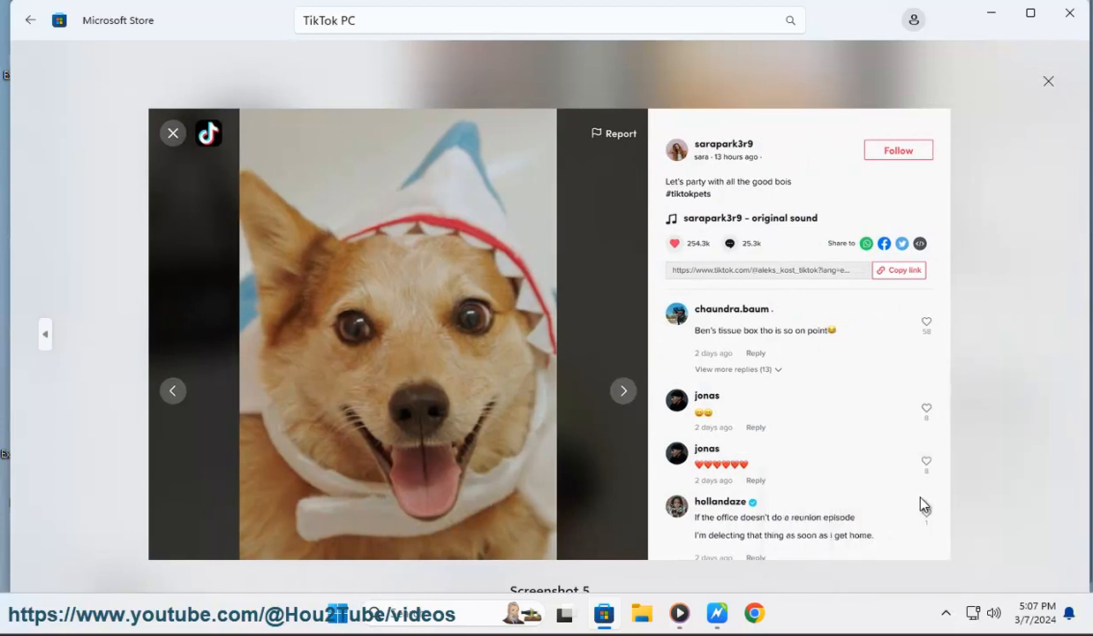
pyautogui.moveTo(1059, 389)
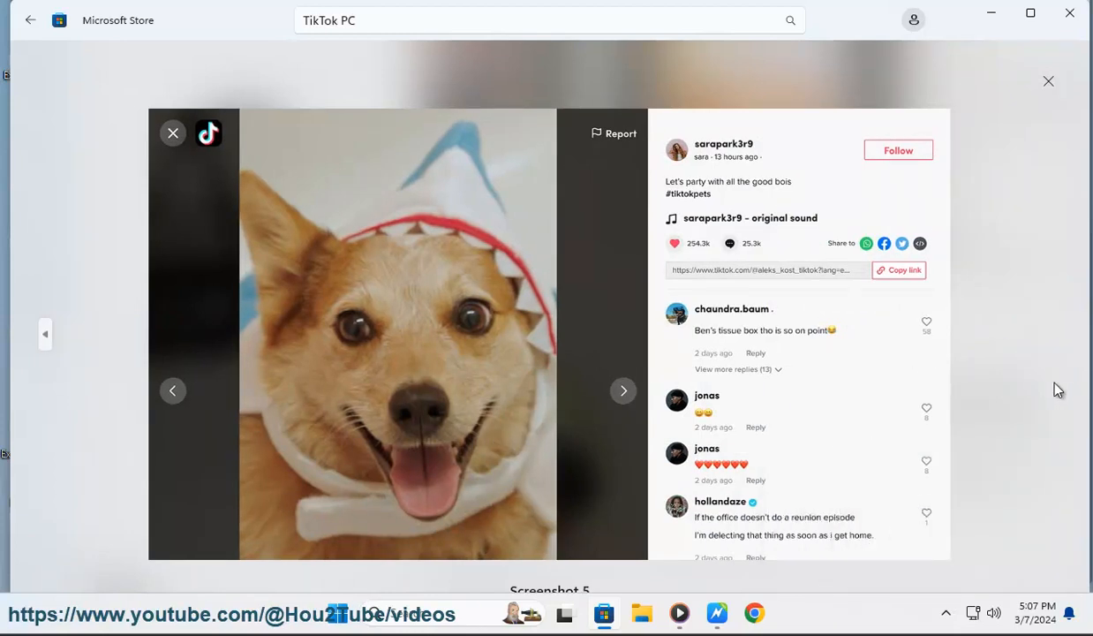
pyautogui.click(1047, 81)
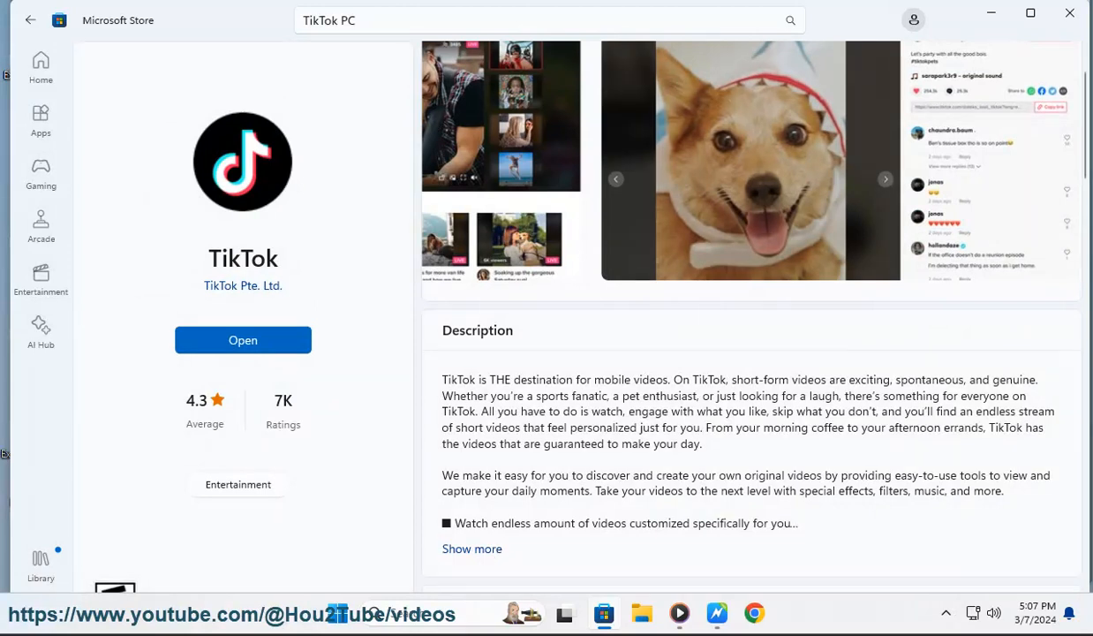
# Step: Expand 'Show more' under Description and read through the features to the TikTok feedback handle
pyautogui.scroll(-3)
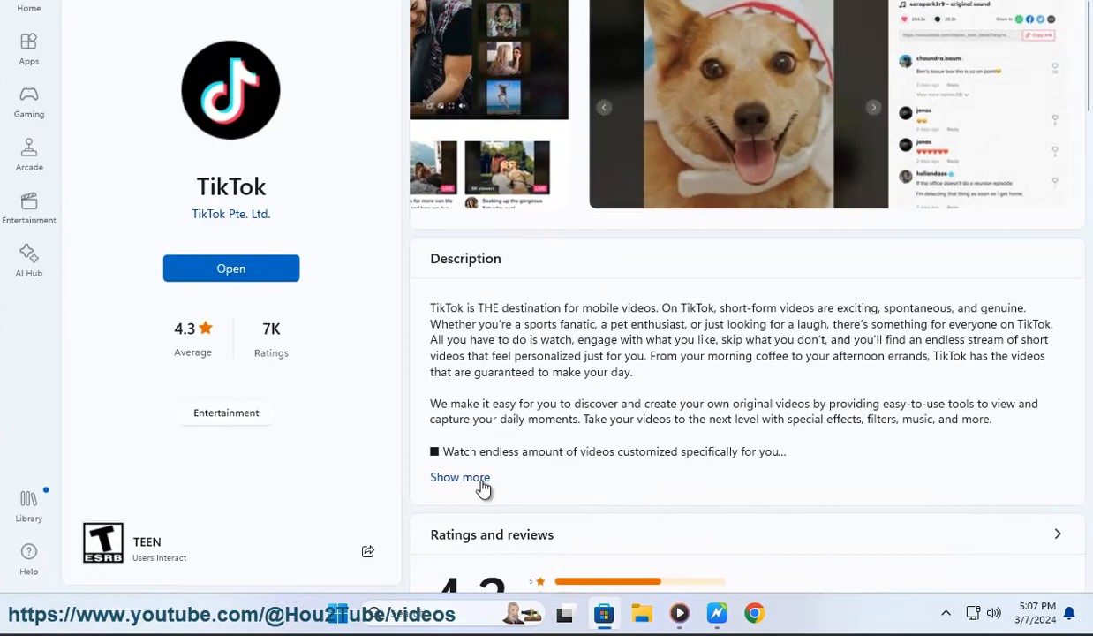
pyautogui.click(459, 476)
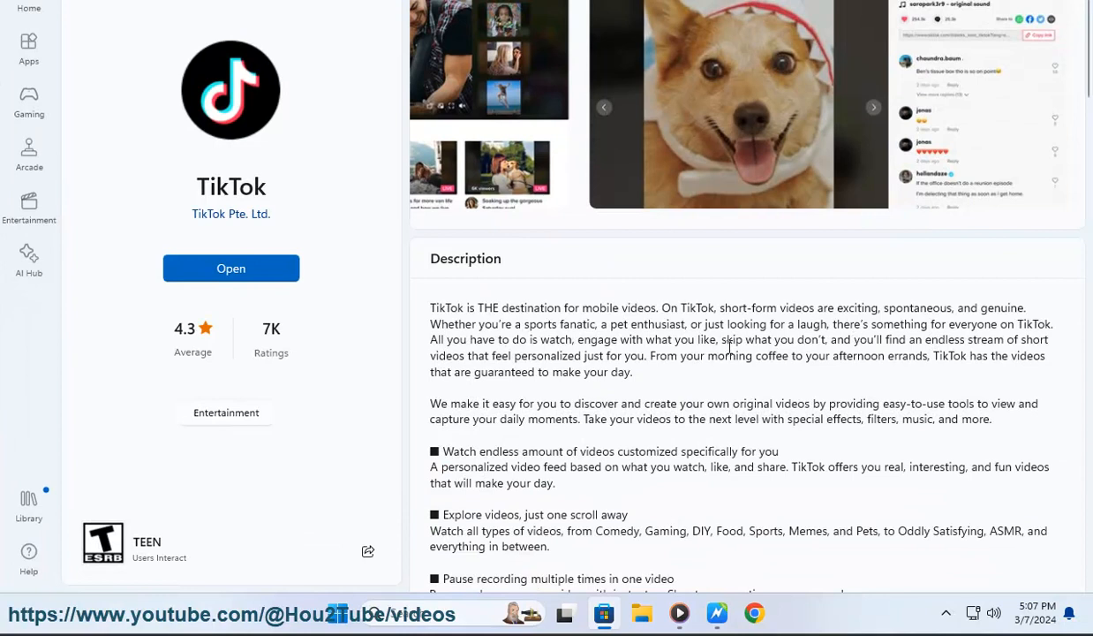
pyautogui.scroll(-3)
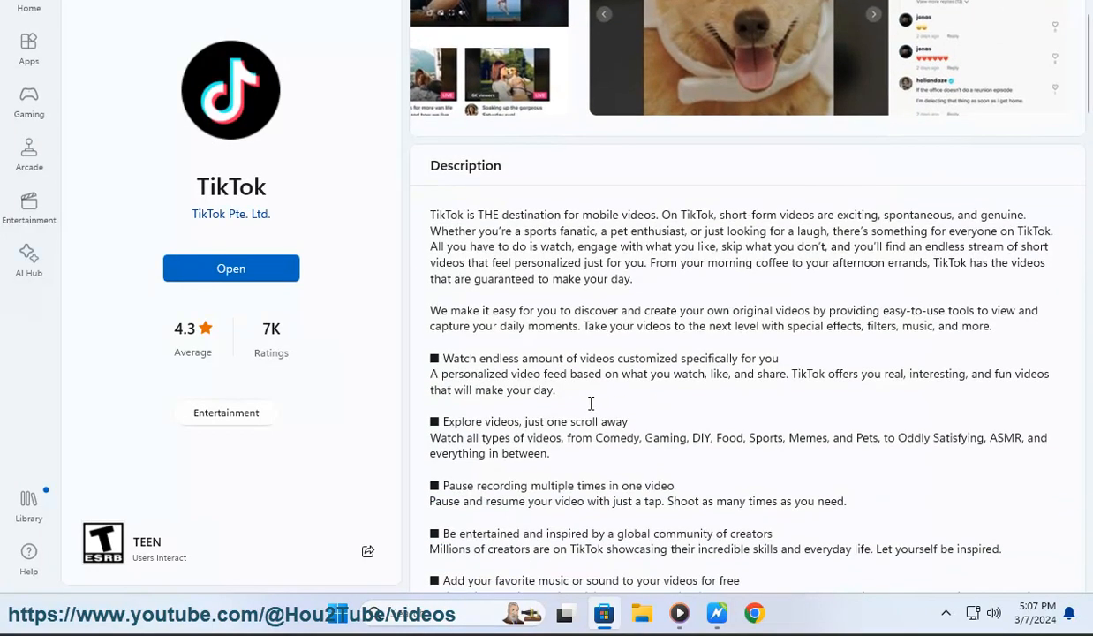
pyautogui.scroll(-3)
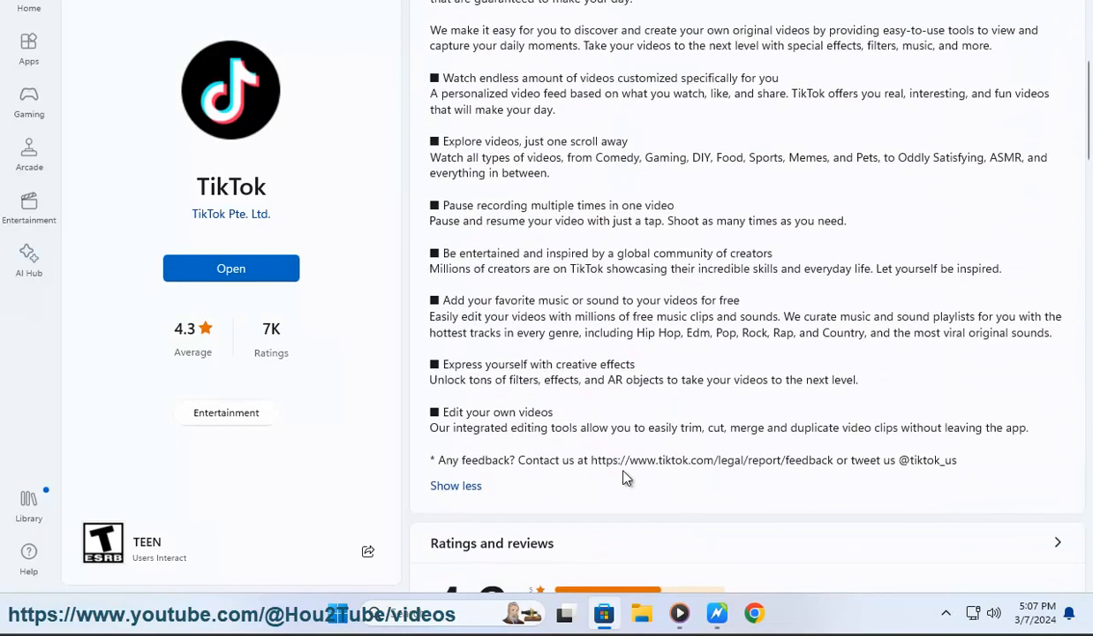
pyautogui.moveTo(990, 446)
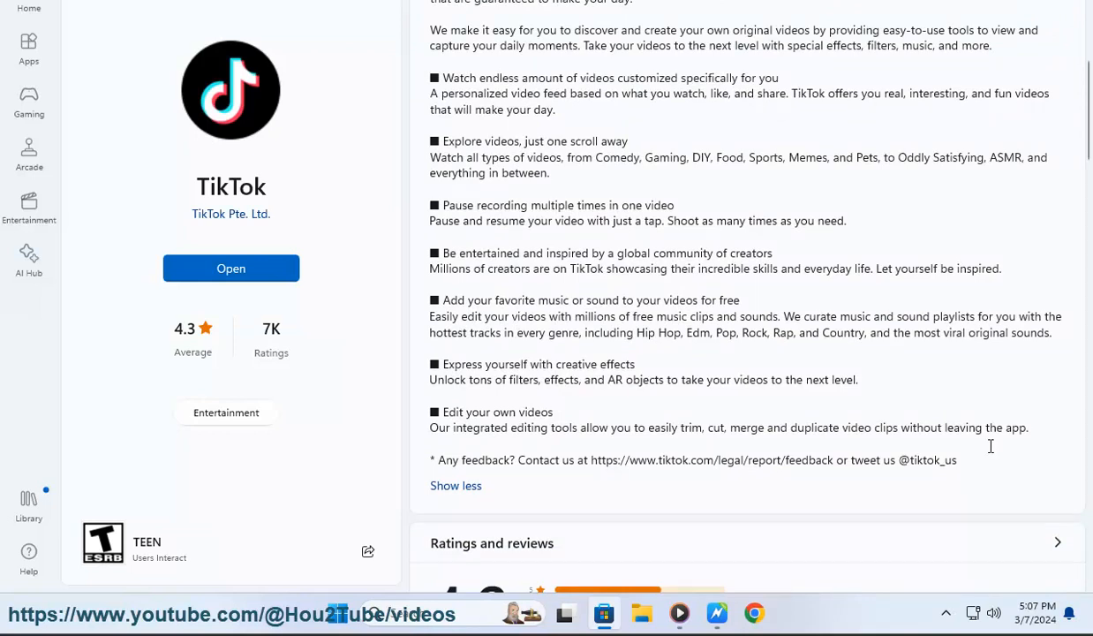
pyautogui.doubleClick(934, 459)
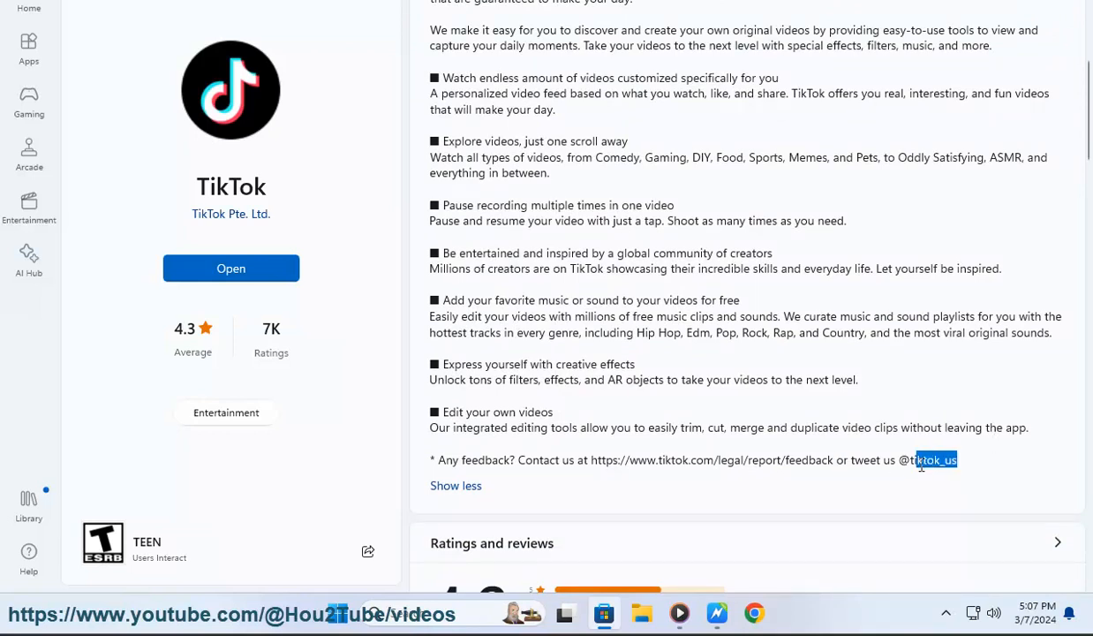
# Step: Scroll through Ratings and reviews, Features, System Requirements and Additional information sections
pyautogui.scroll(-3)
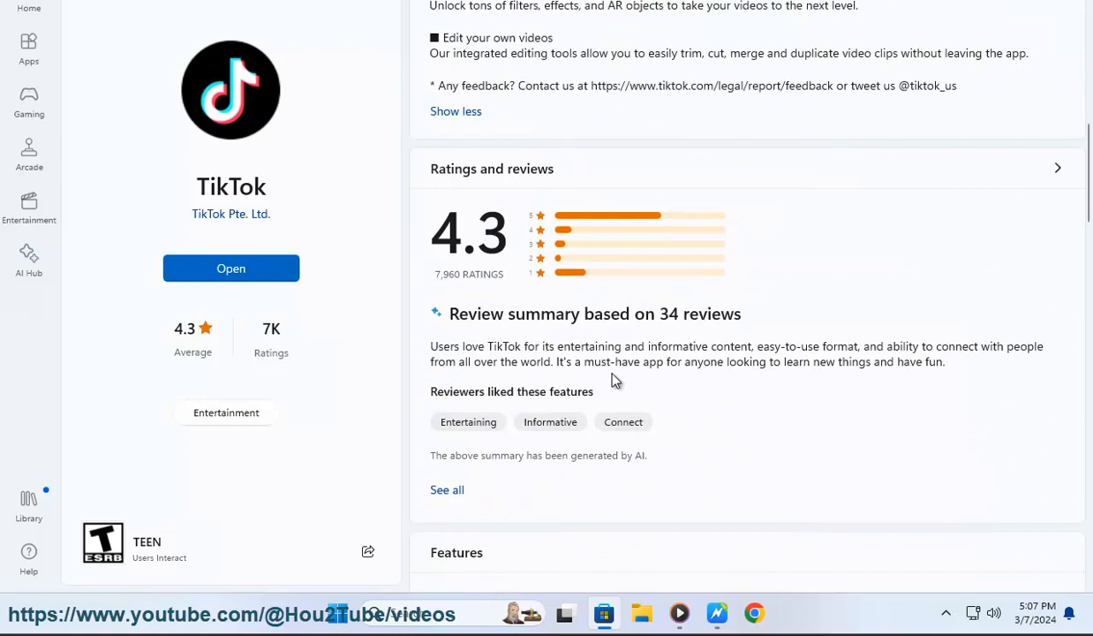
pyautogui.scroll(-3)
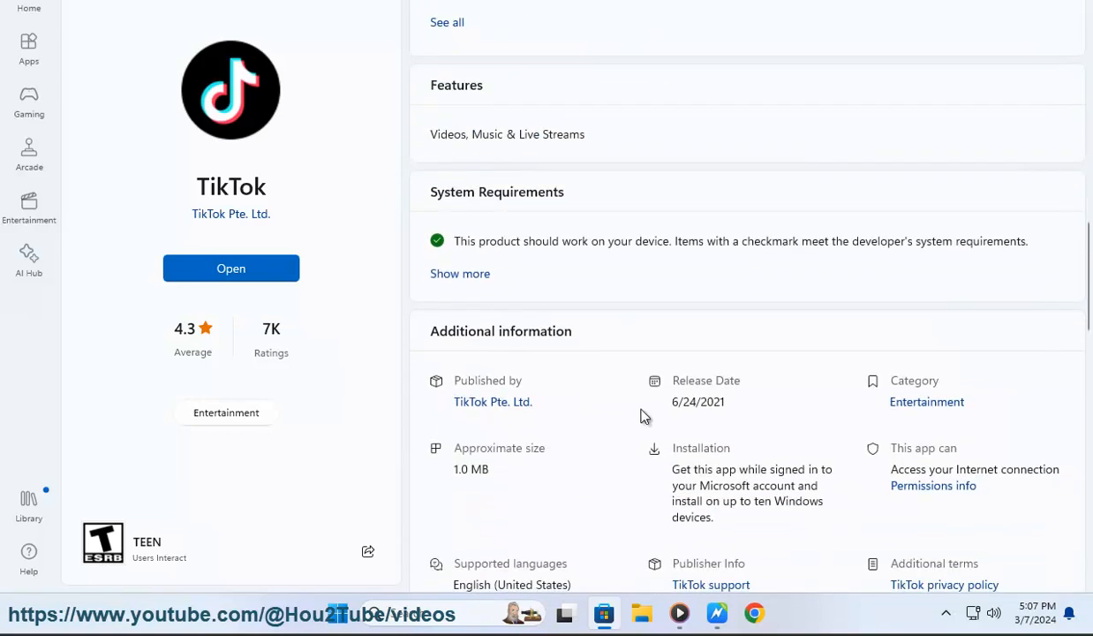
pyautogui.scroll(-3)
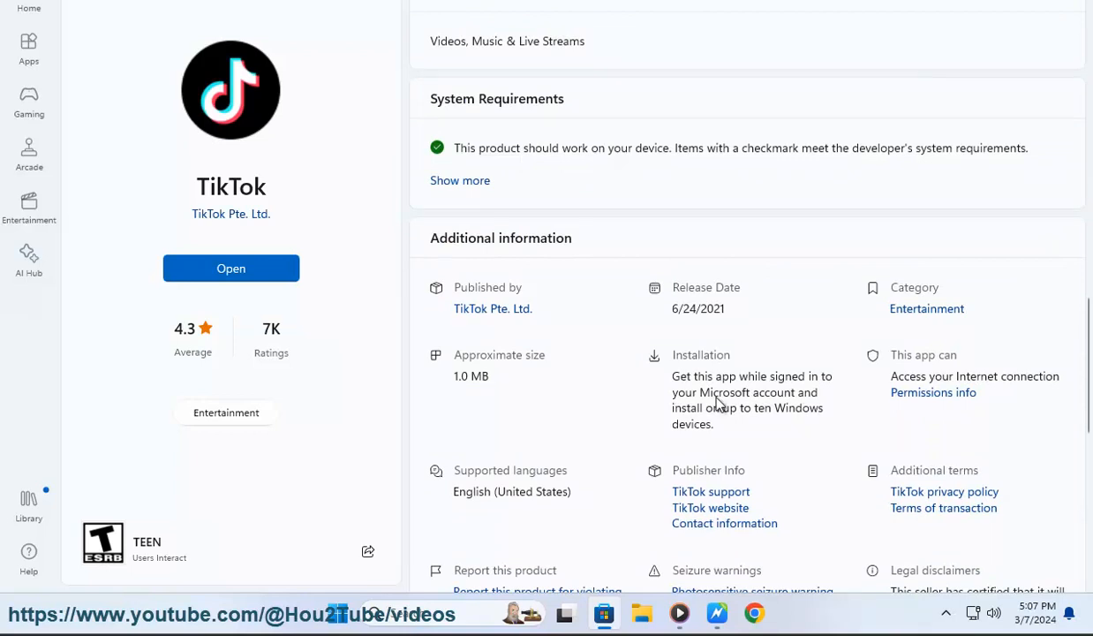
pyautogui.scroll(-3)
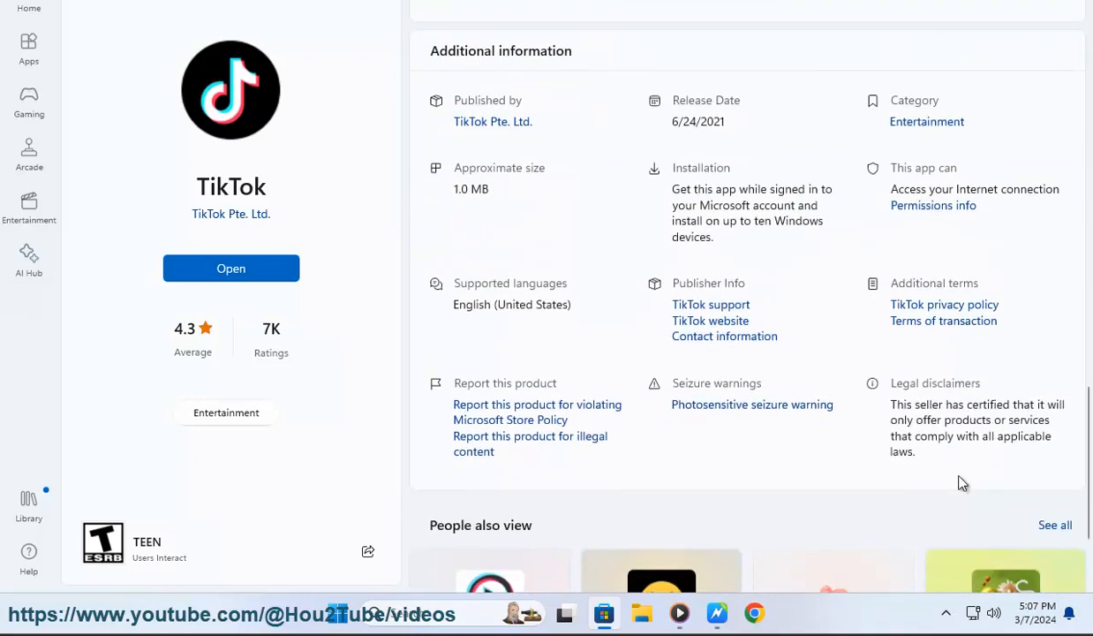